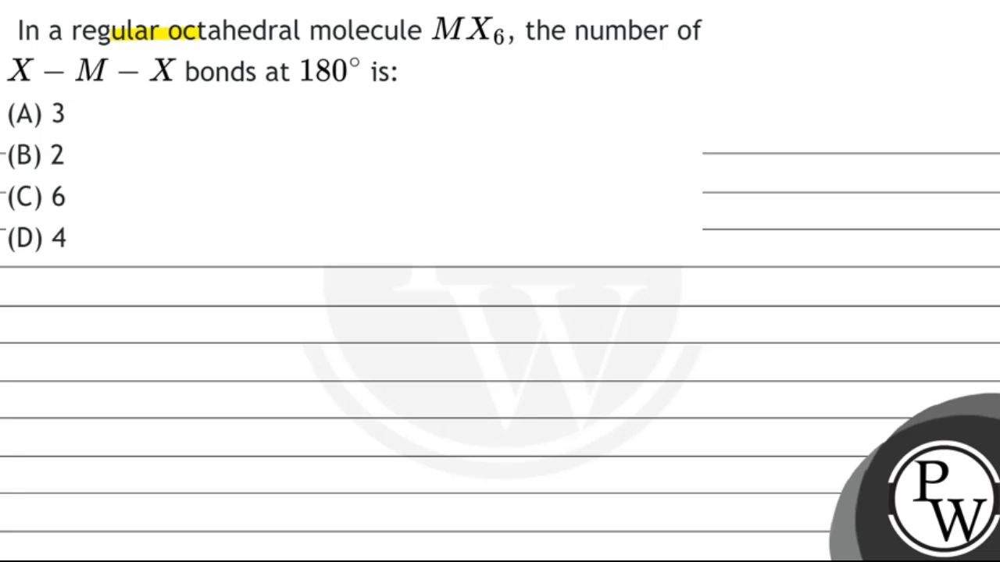
Step: Highlight 'regular octahedral molecule MX6' and 'X−M−X bonds at 180°' in yellow
drag(113, 29, 500, 33)
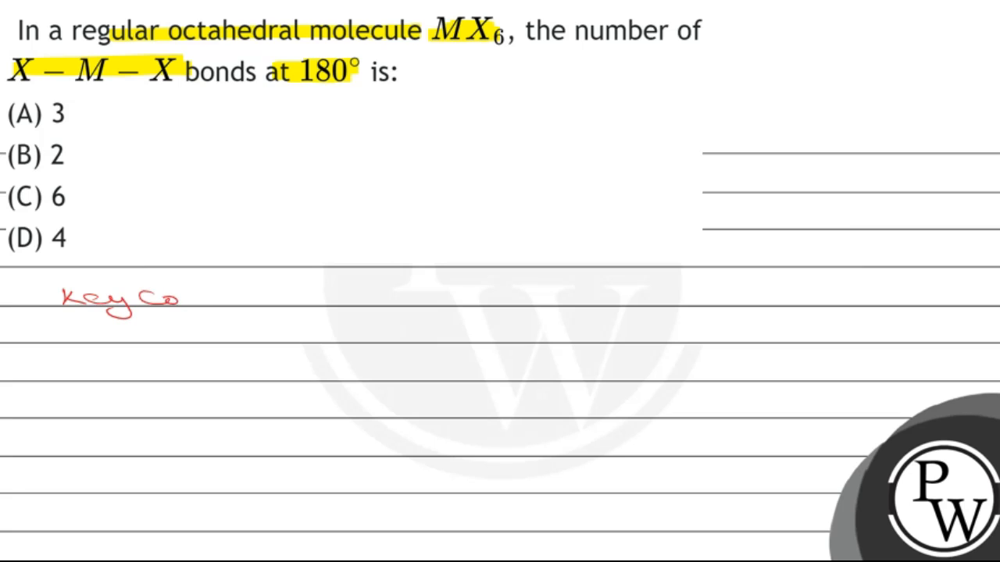
Step: Handwrite 'Key Concept: Octahedral molecule contains 4 atom in a plane' in red
text(Concept :)
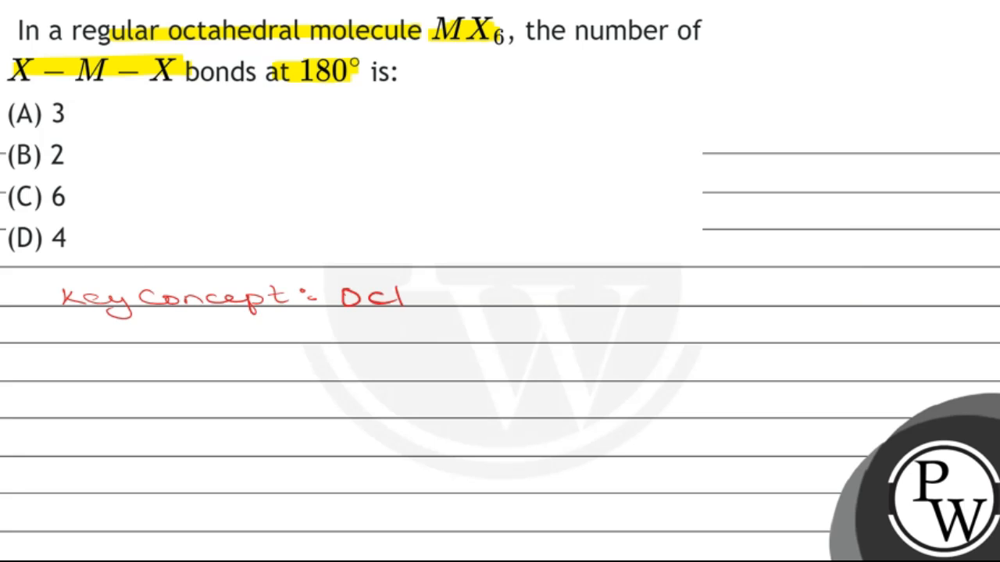
text(Octaheo)
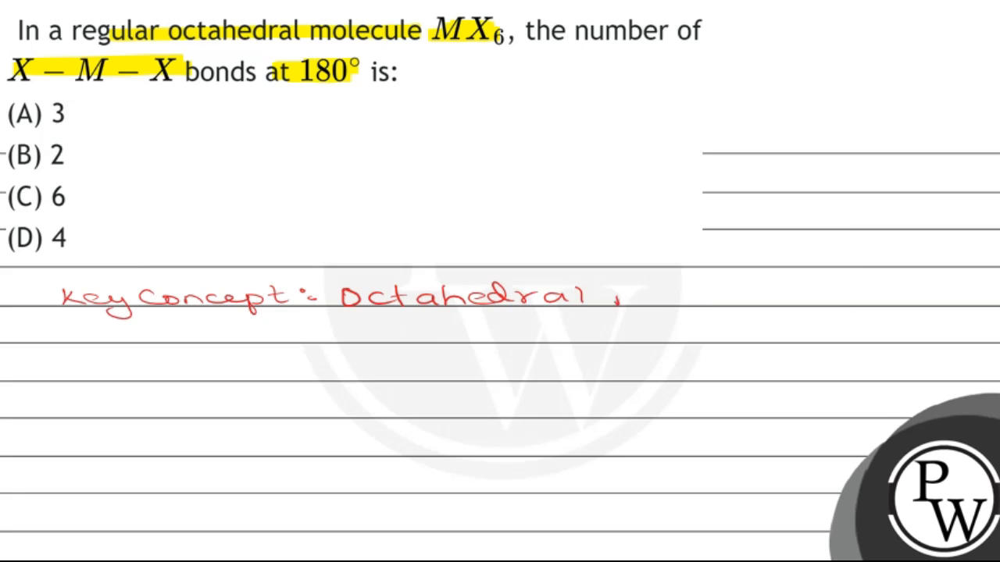
text(molec)
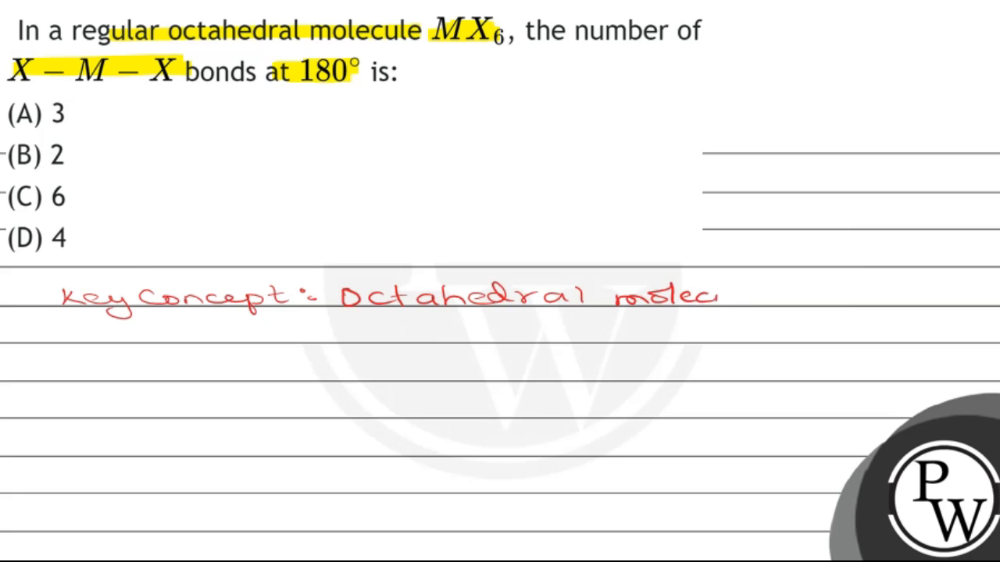
text(ule c)
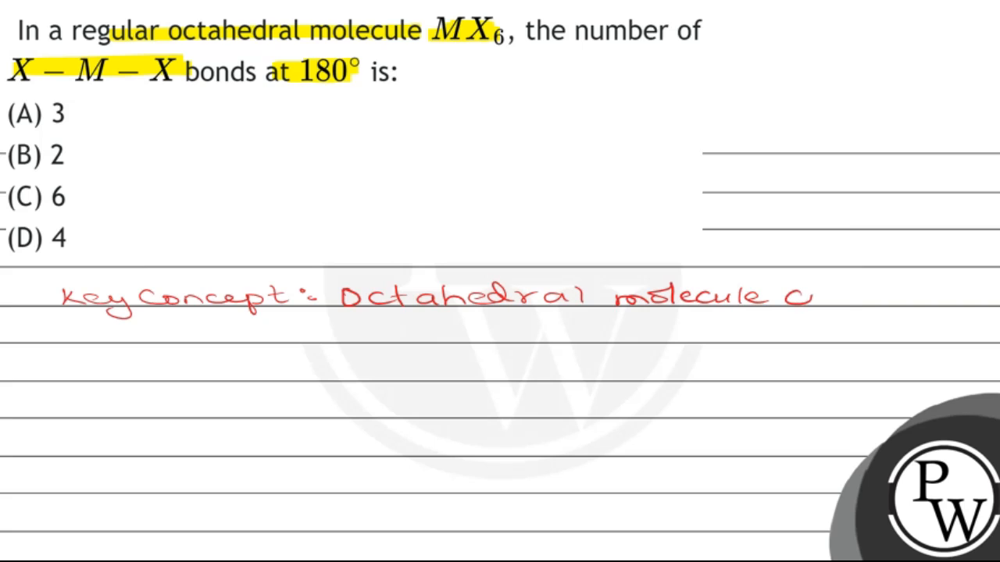
text(contains)
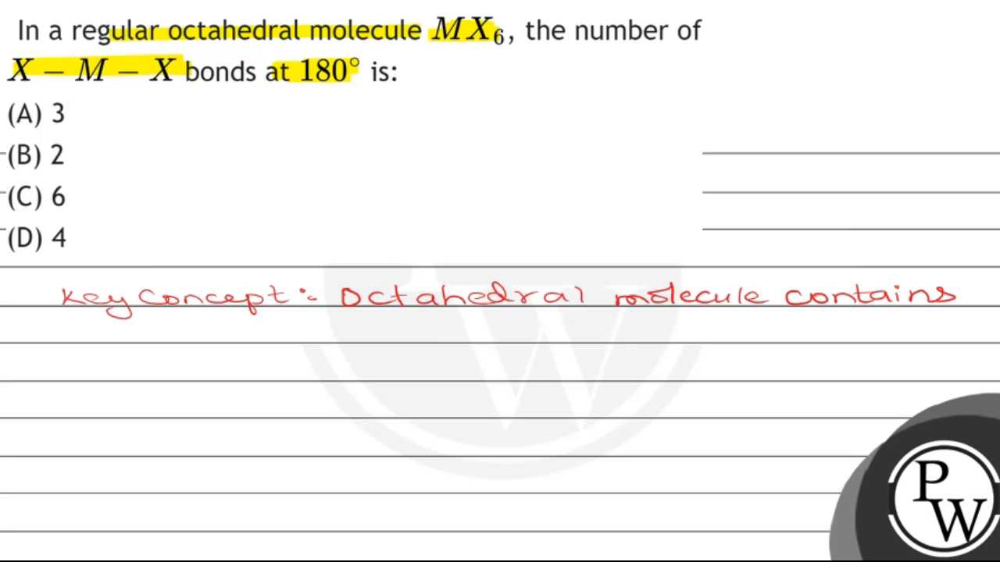
text(4 al)
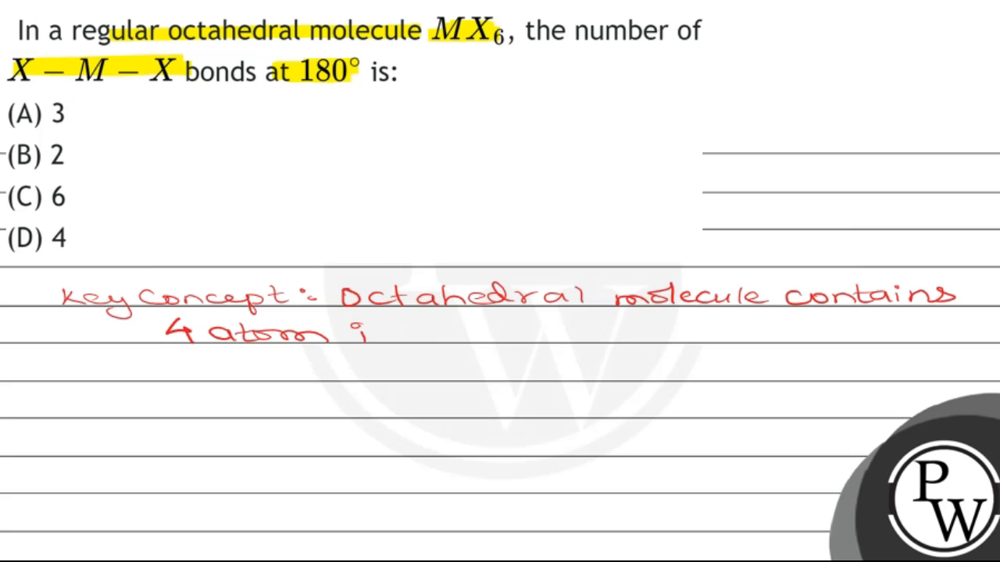
text(in a)
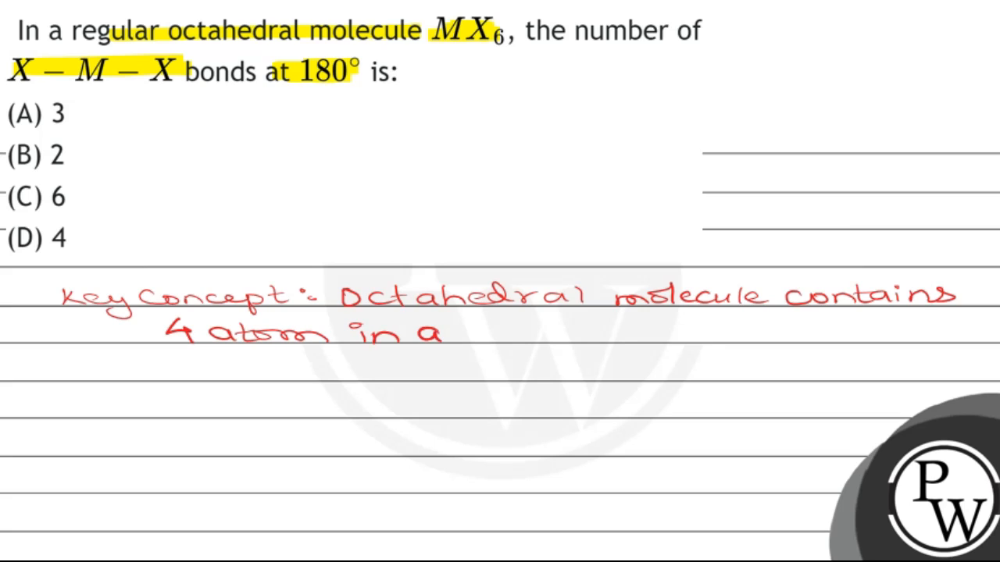
text(plane, 1 o)
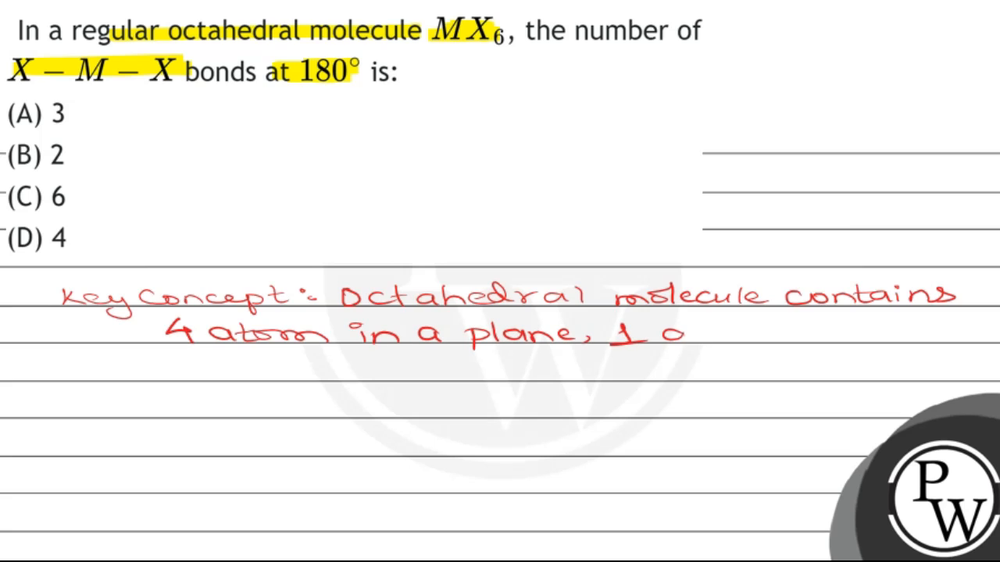
Step: Continue the note with '1 atom above the plane and 1 atom below the plane'
text(atom o)
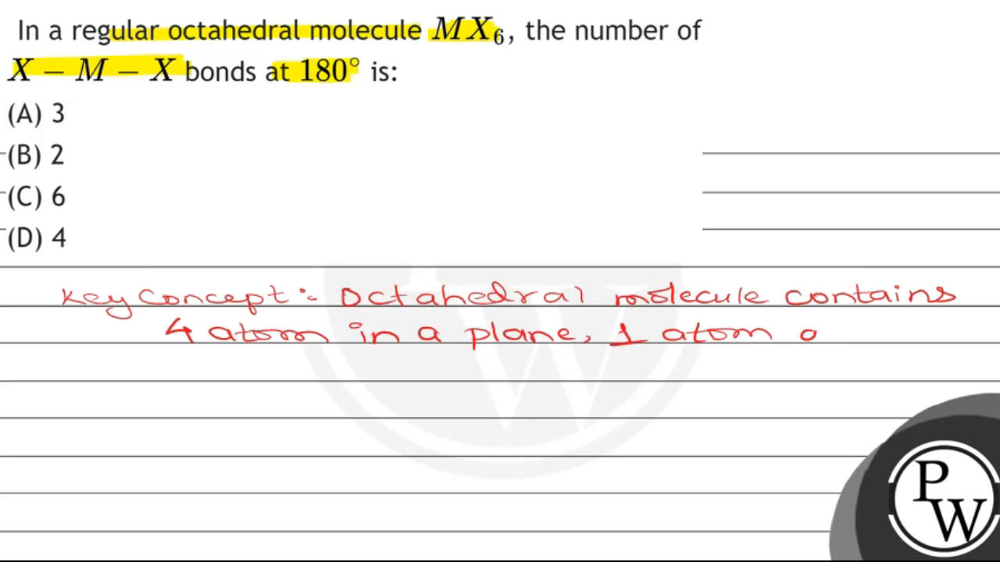
text(above)
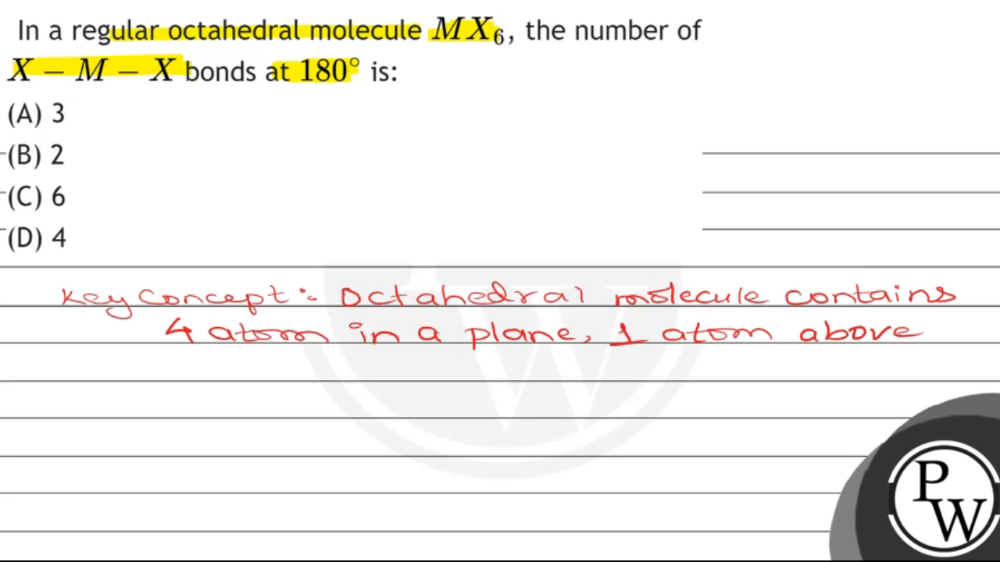
text(th)
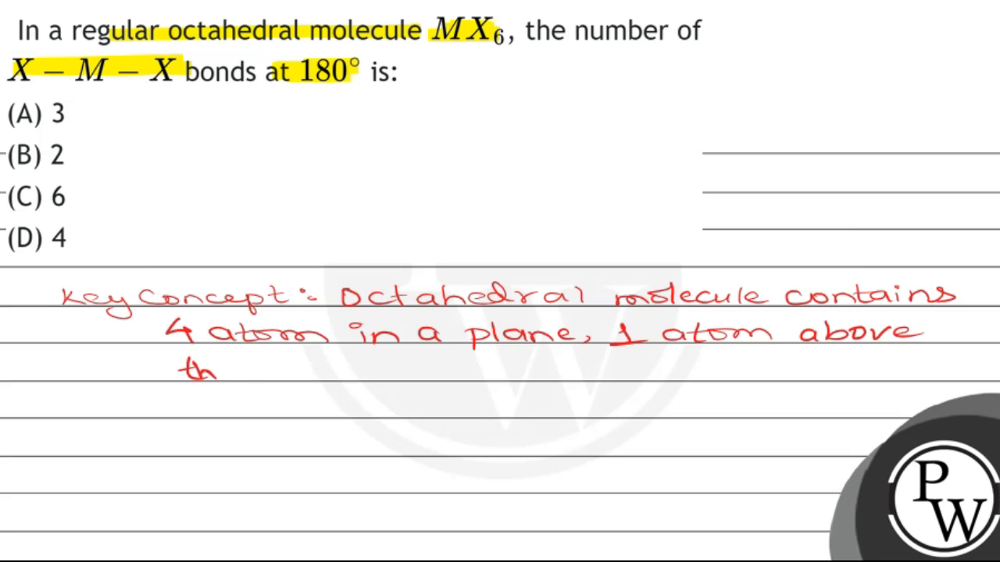
text(the plane and)
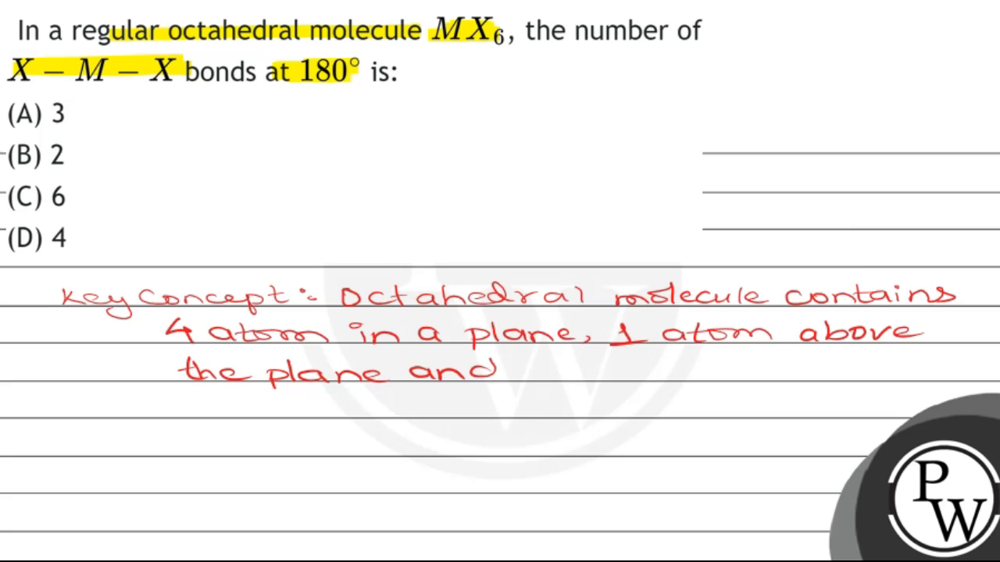
text(1-al)
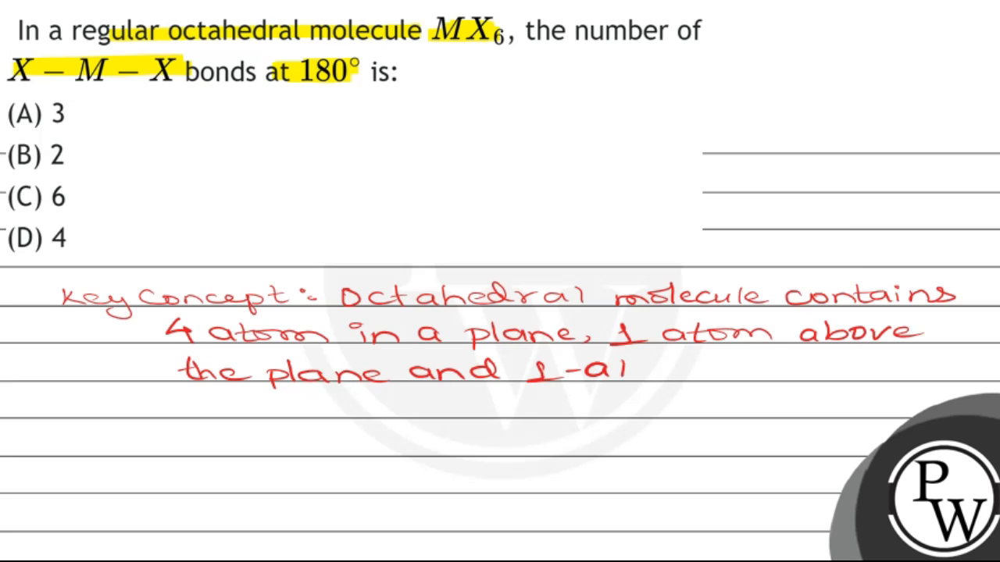
text(atom b)
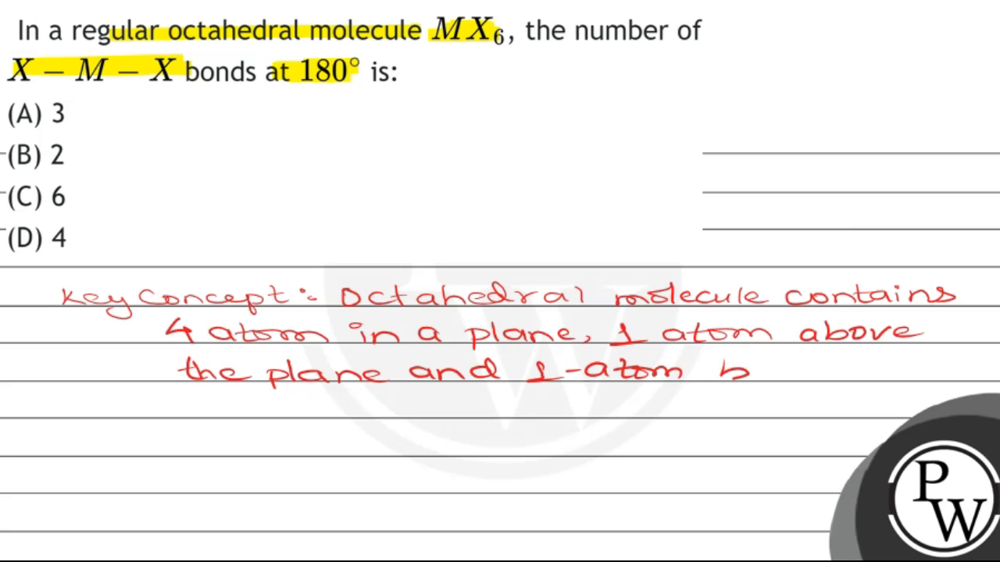
text(below)
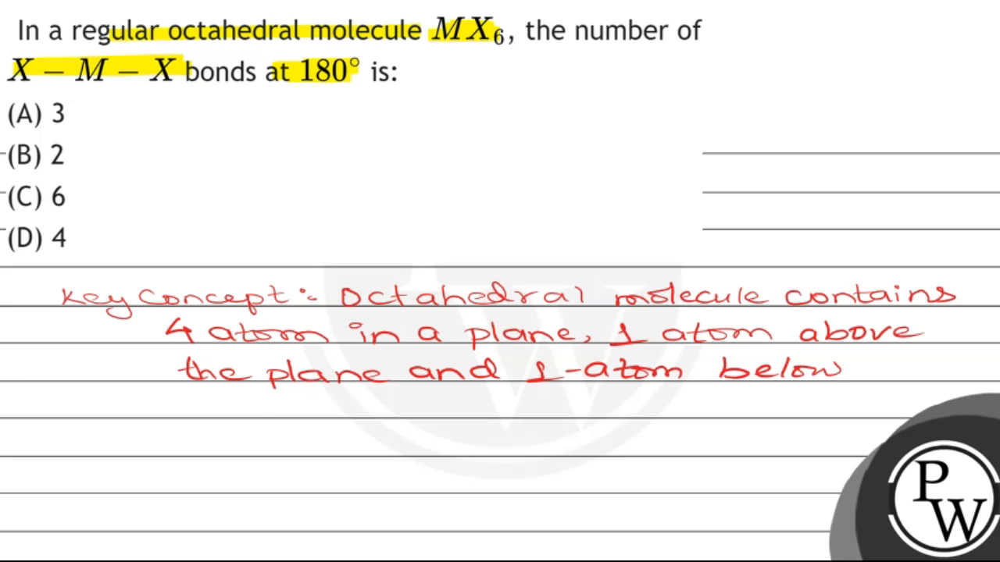
text(the)
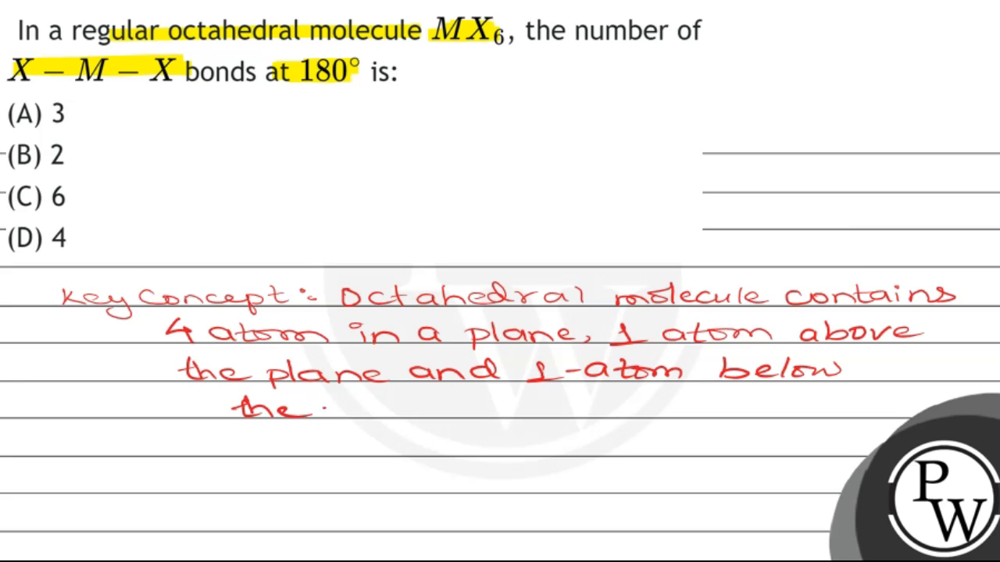
text(plane)
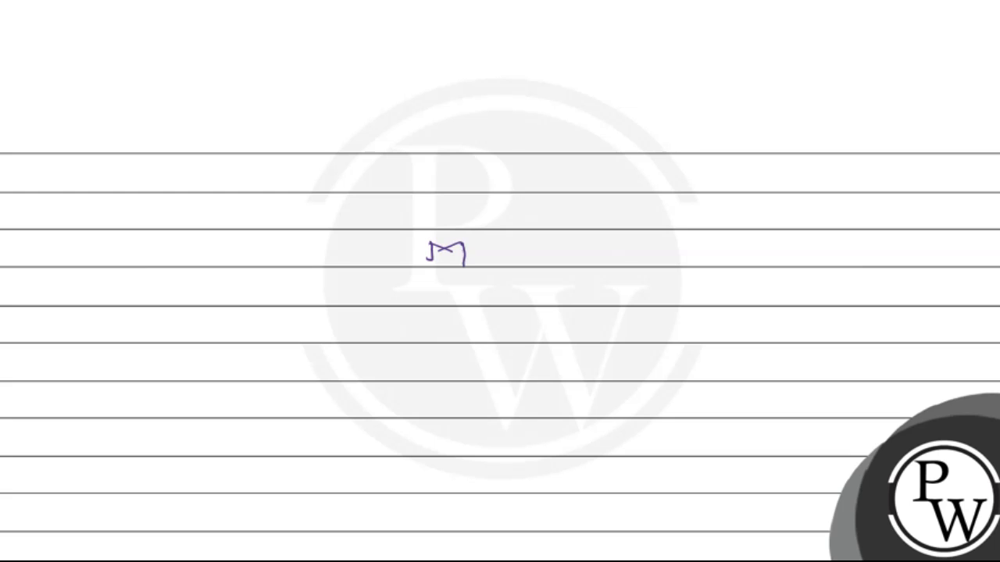
Step: Sketch M with a side bond to X, plus vertical bonds to X atoms above and below
drag(377, 202, 420, 224)
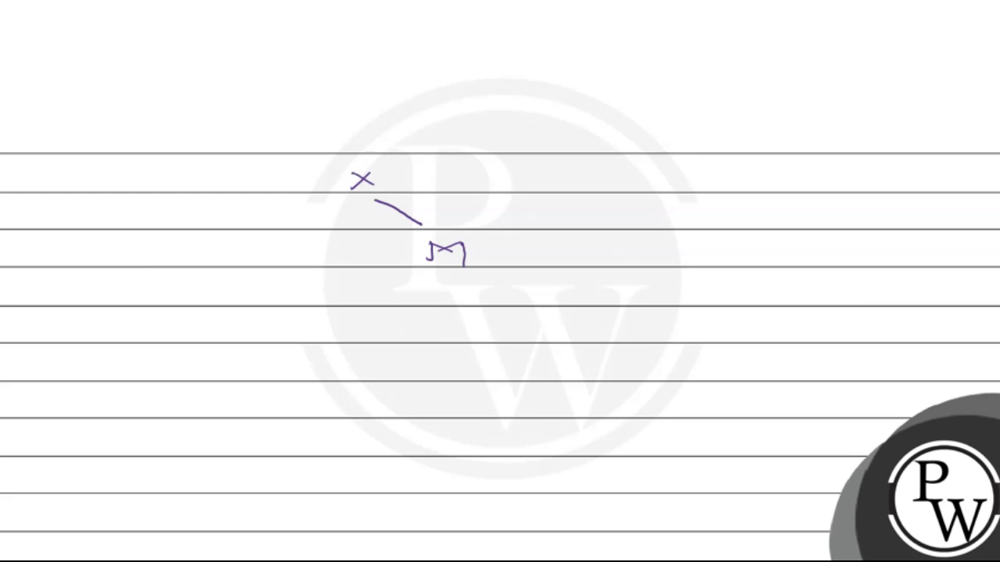
drag(466, 279, 574, 314)
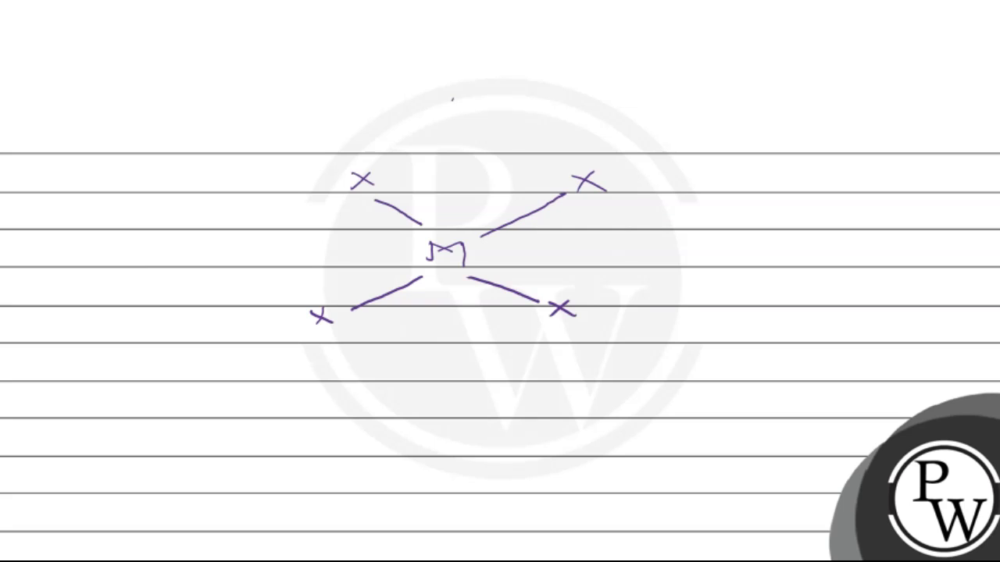
drag(438, 219, 448, 97)
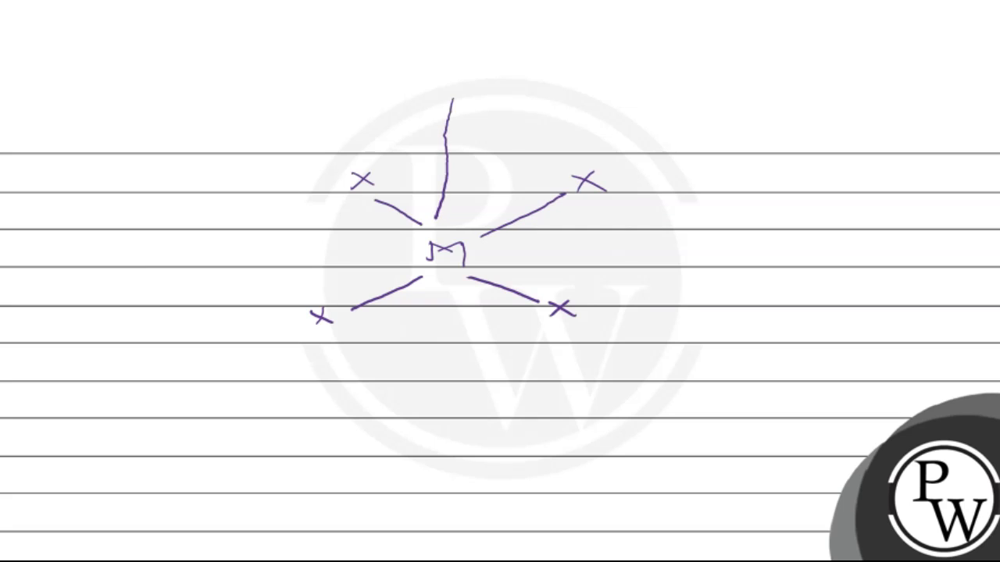
click(467, 75)
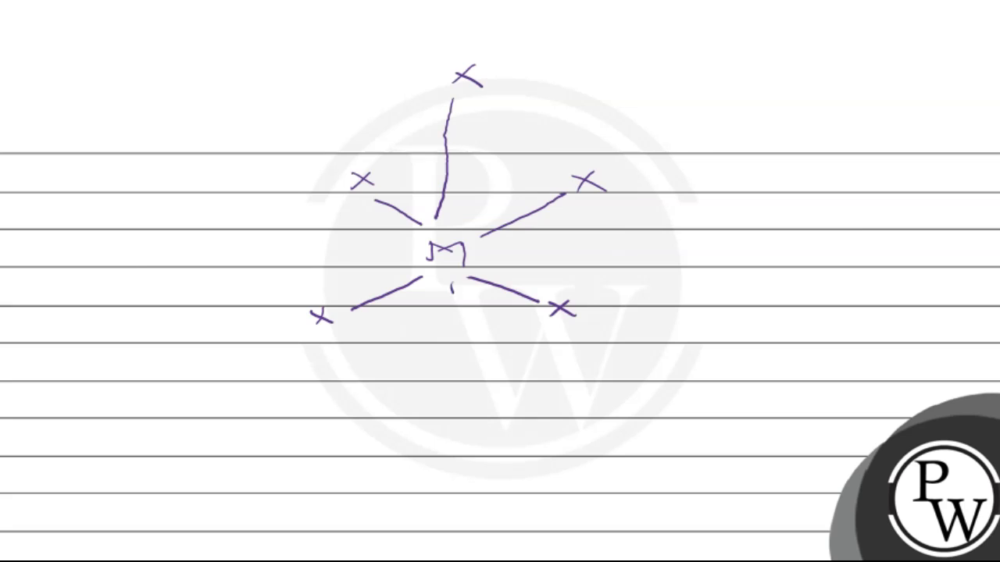
drag(452, 285, 449, 410)
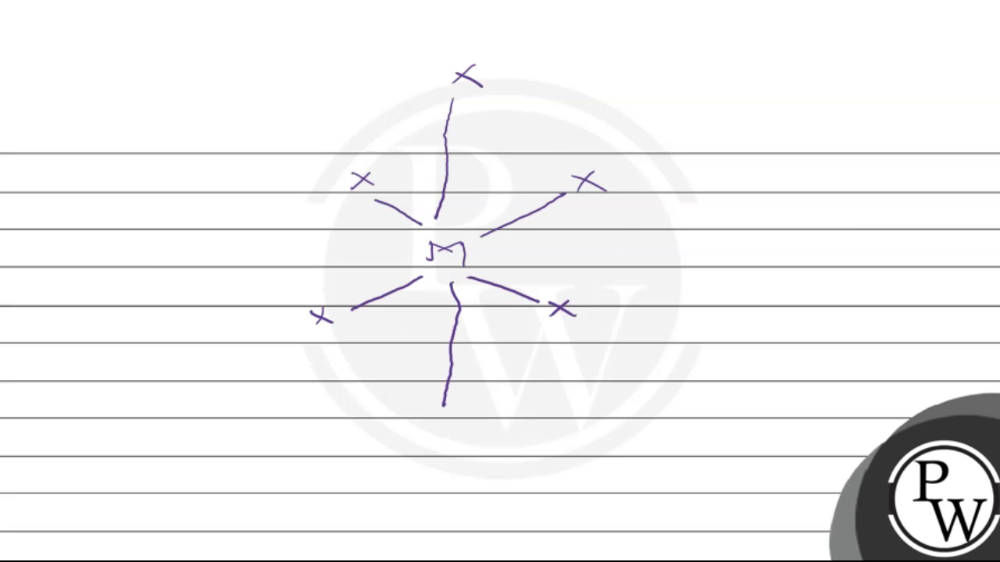
click(445, 428)
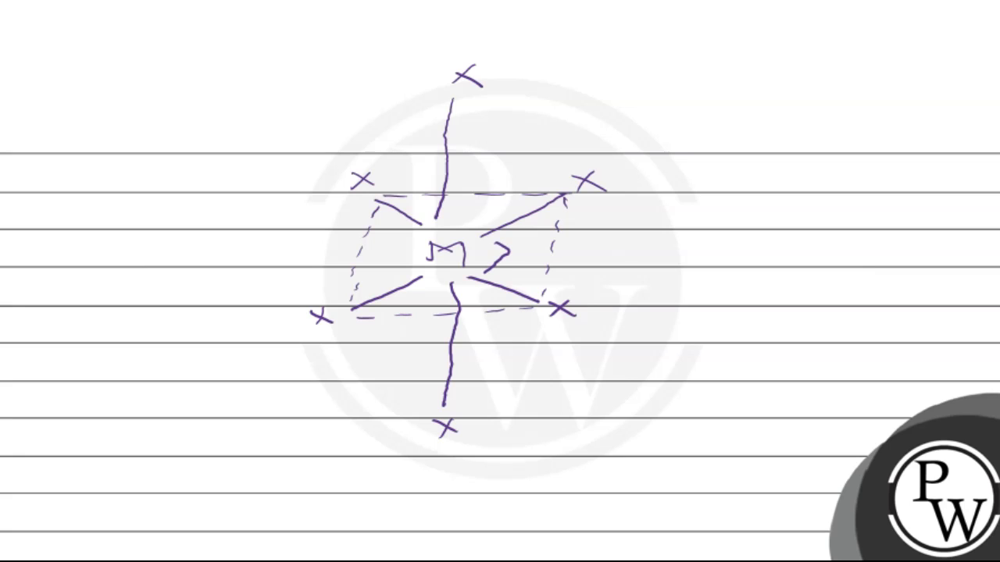
Step: Label a 90° angle and draw two arcs marking 180° X−M−X angles at M
text(90°)
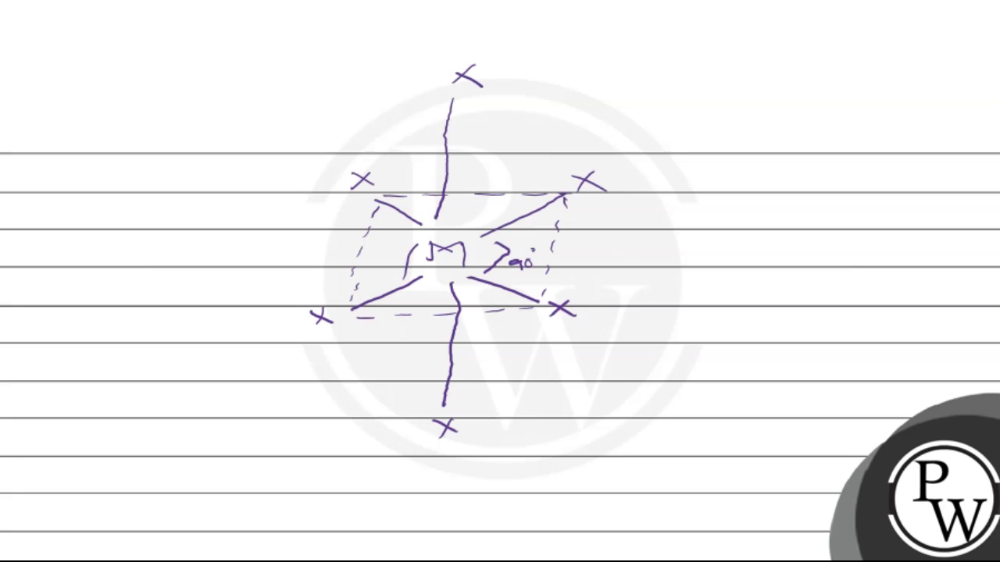
drag(406, 273, 488, 234)
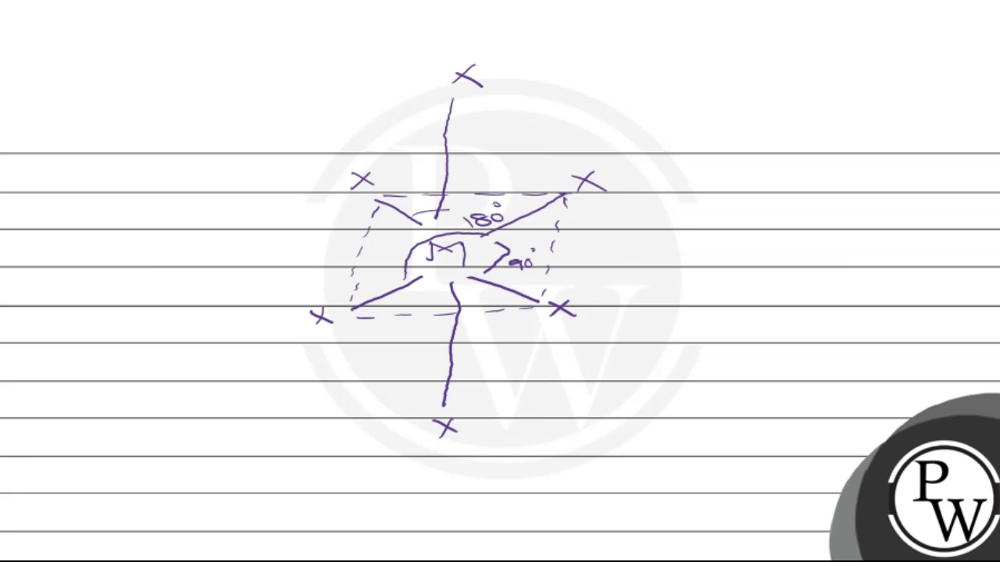
drag(437, 211, 492, 273)
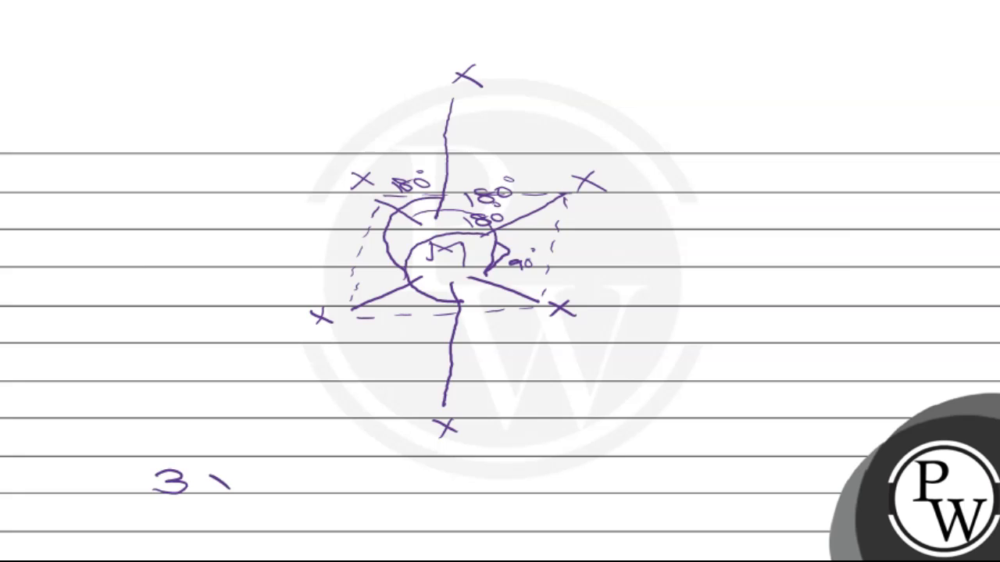
Step: Handwrite '3 X−M−X bonds at 180°' below the octahedron sketch
text(x-r)
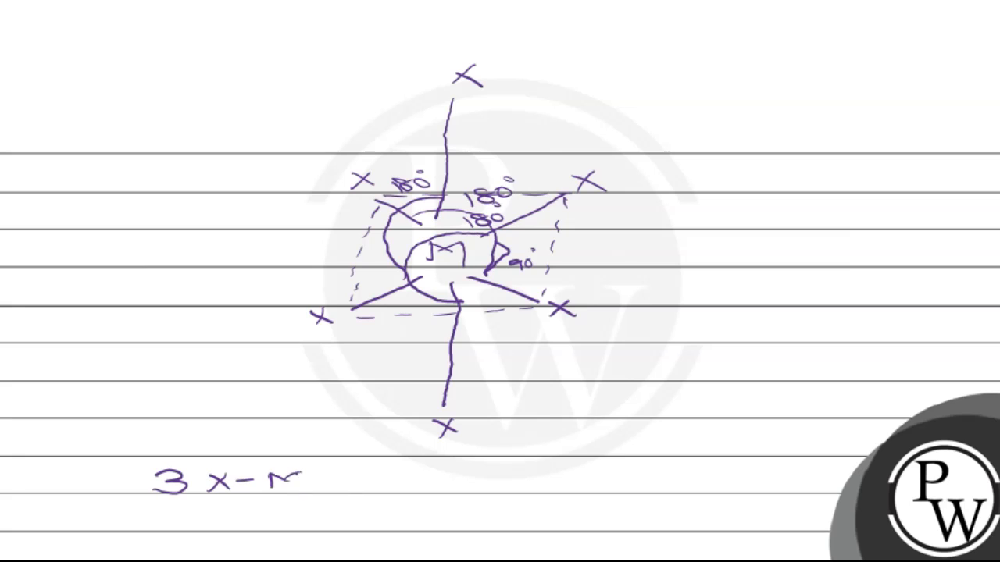
text(-x bonds a)
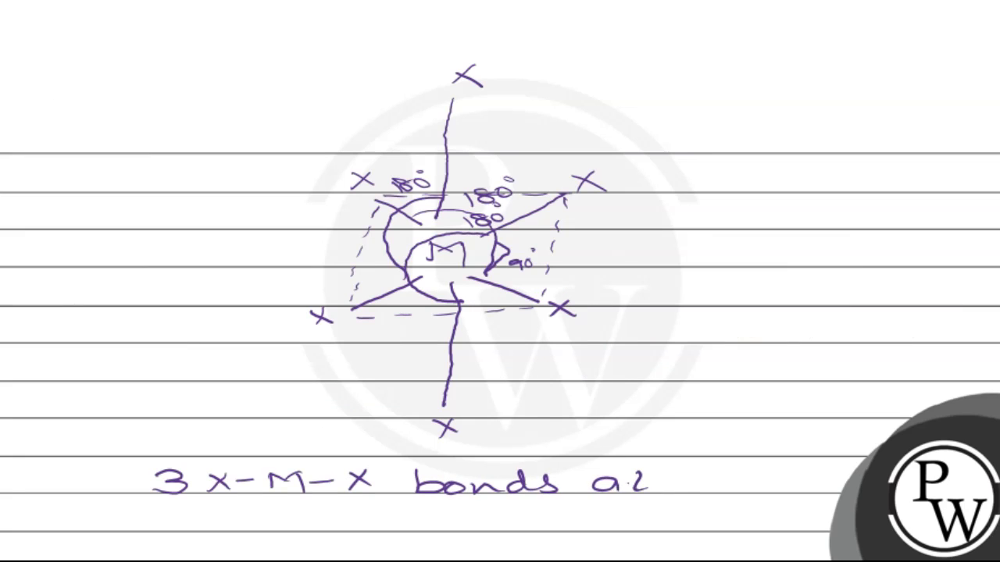
text(t 180)
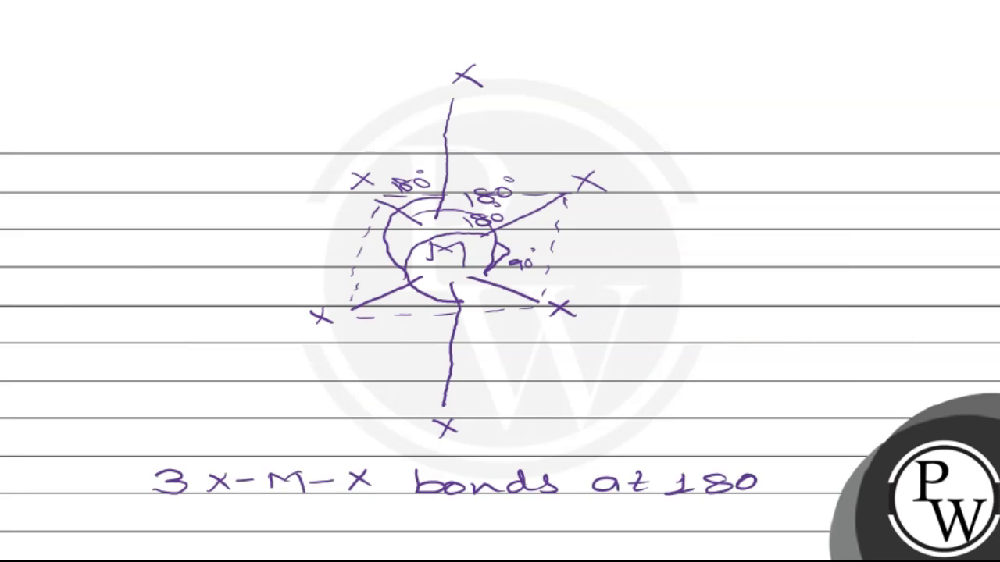
text(°)
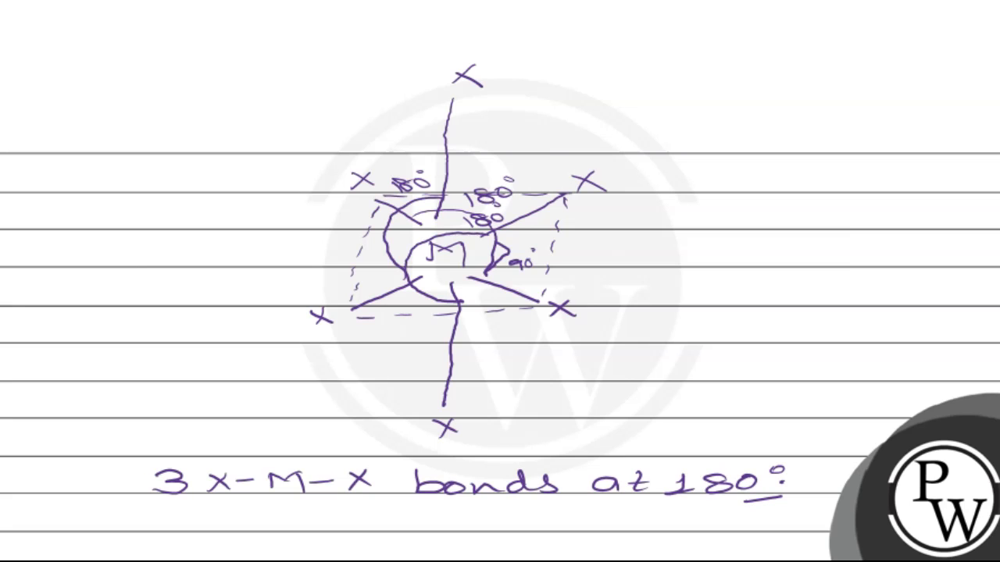